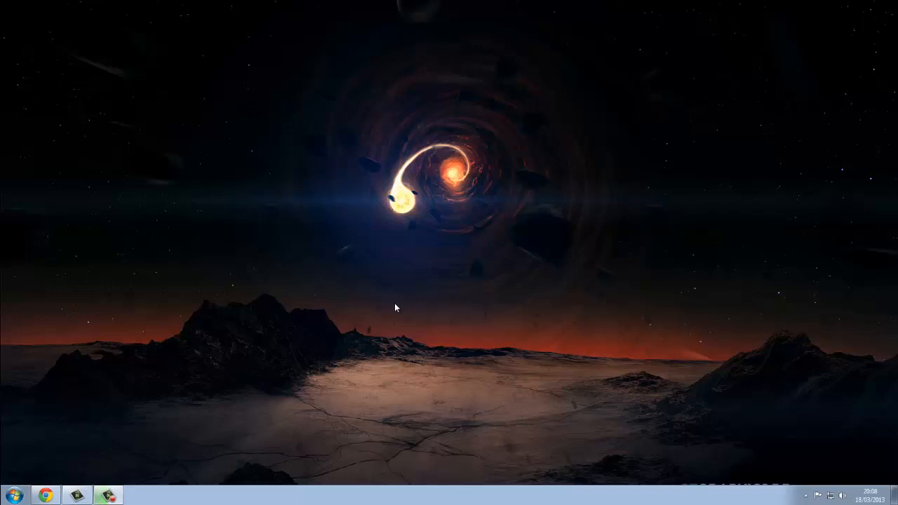
mouse_move(351, 317)
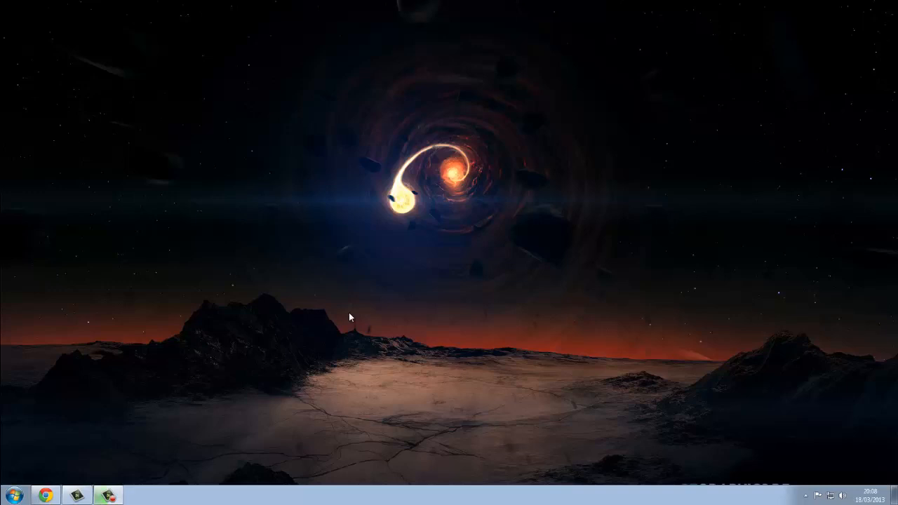
mouse_move(12, 494)
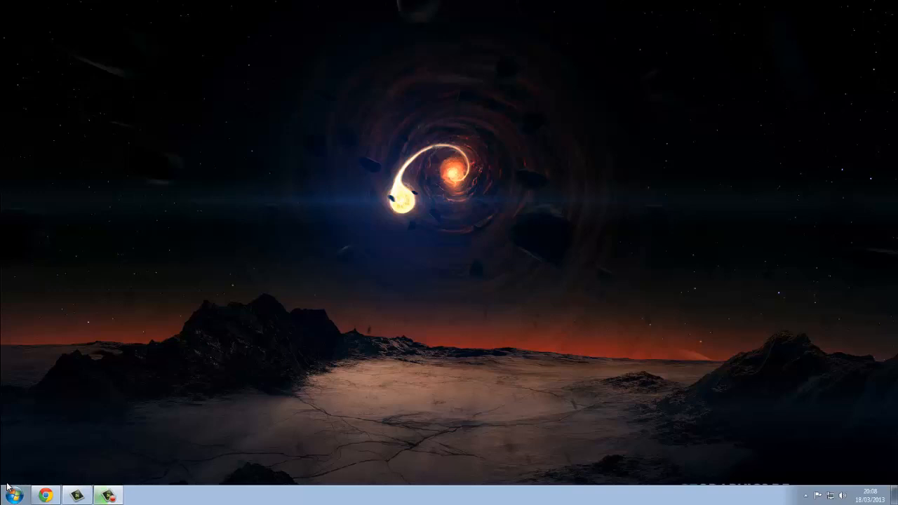
Step: Reach the .minecraft texturepacks folder via %appdata and minimise Explorer to the desktop
click(13, 494)
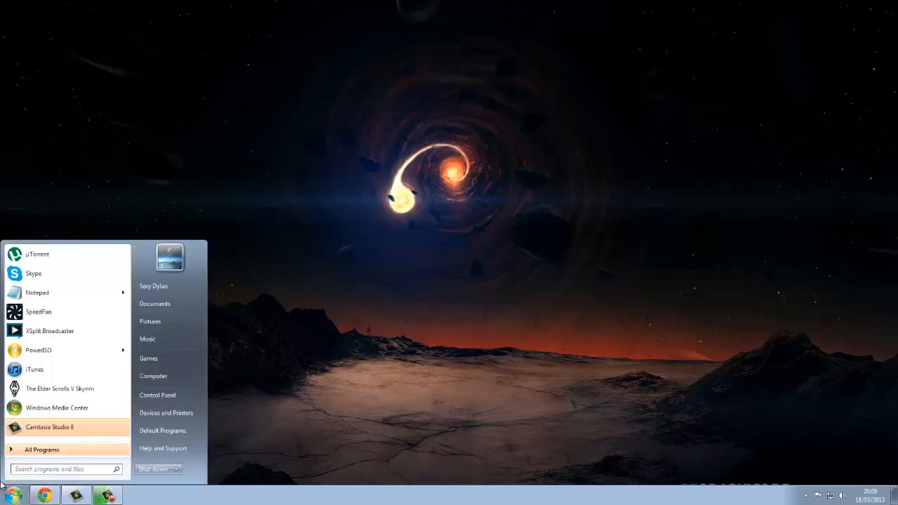
text(%appdat)
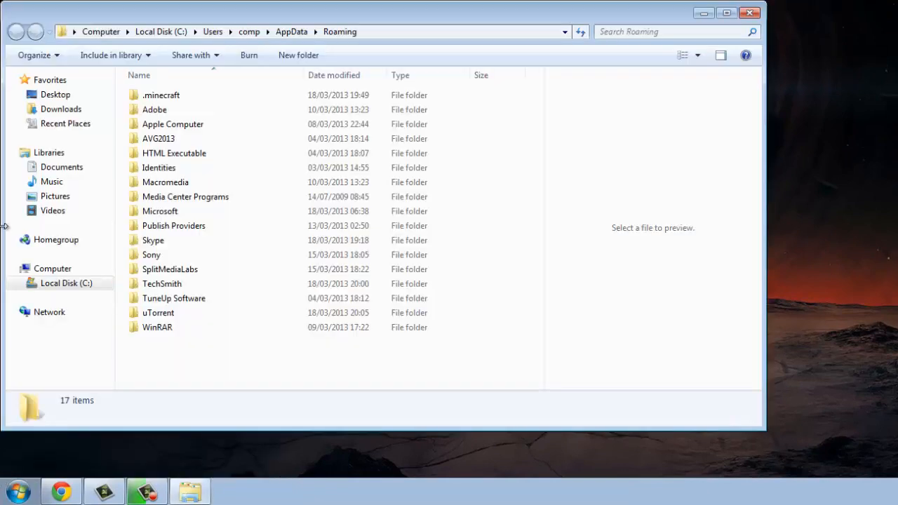
double_click(160, 96)
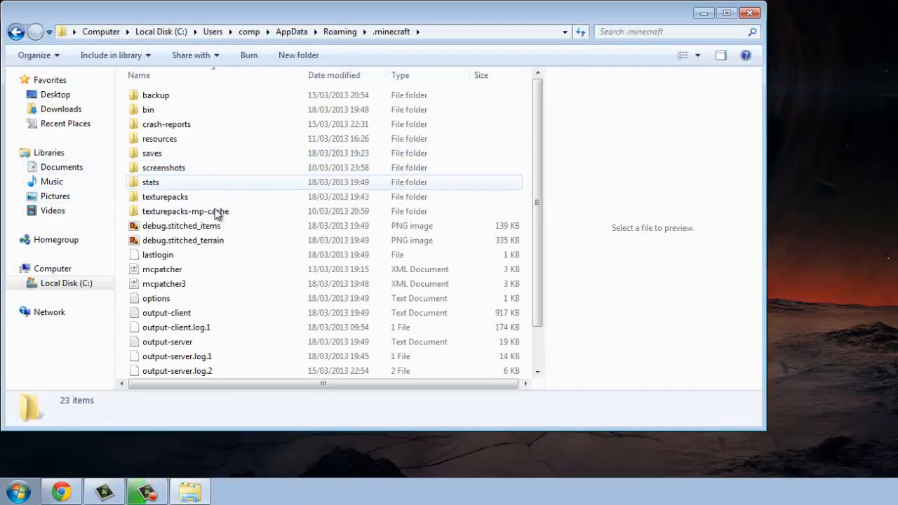
double_click(166, 196)
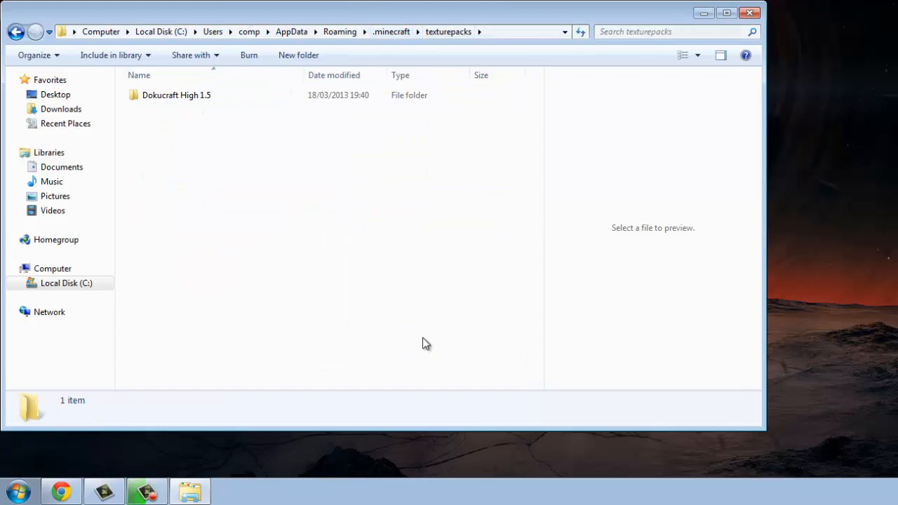
click(749, 13)
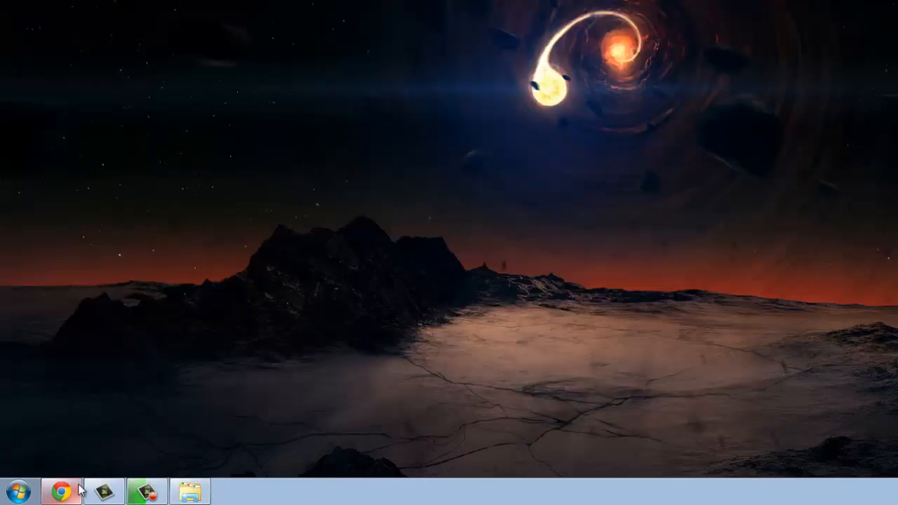
mouse_move(67, 489)
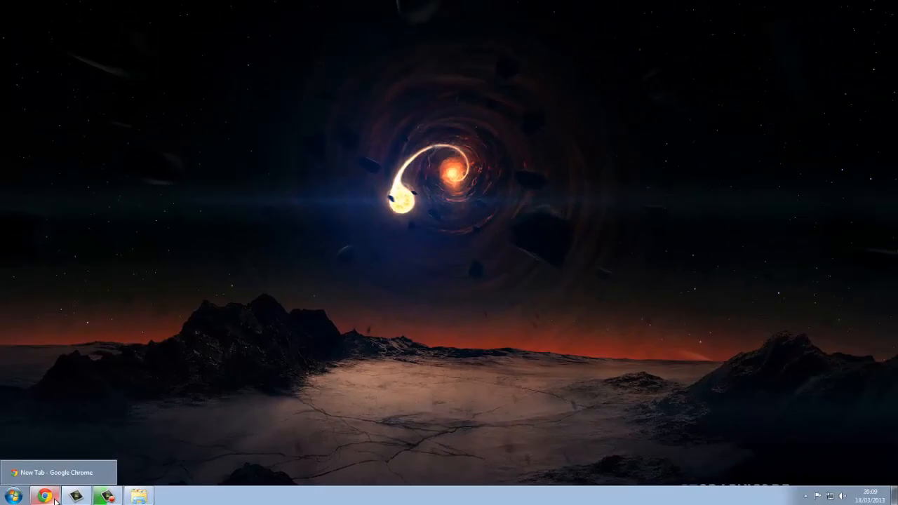
Step: Download the Michael Jackson Herobrine skin PNG from The Skindex in Chrome
click(45, 496)
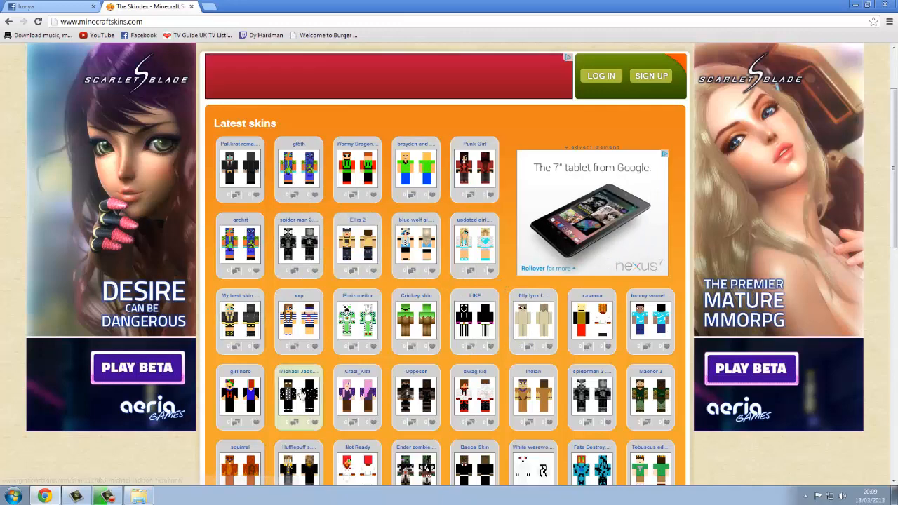
click(298, 395)
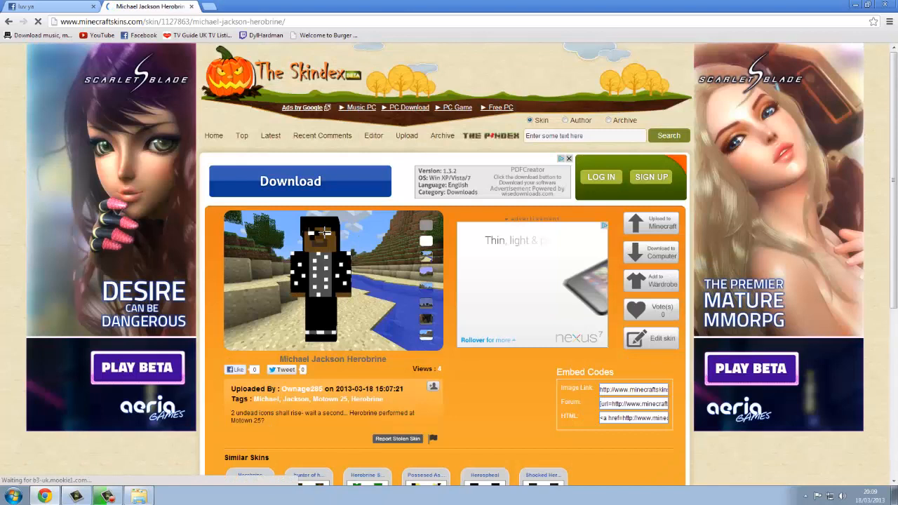
mouse_move(270, 230)
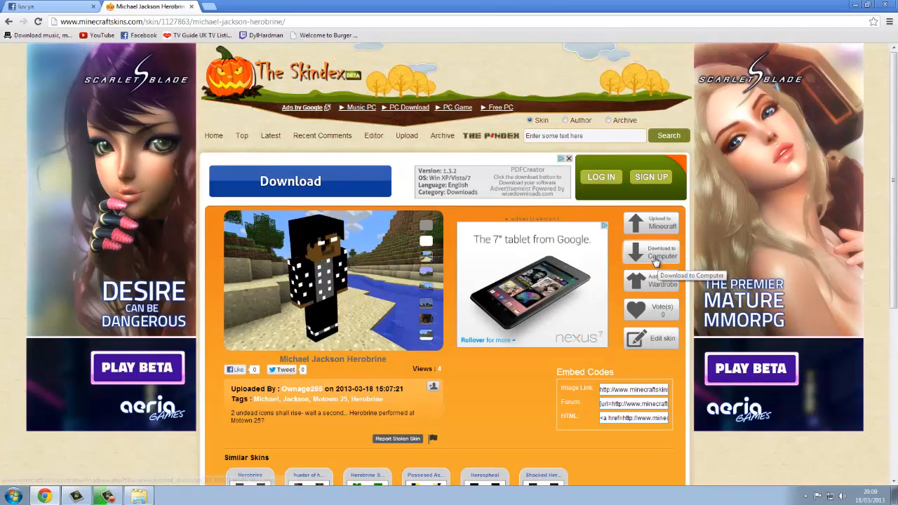
click(651, 252)
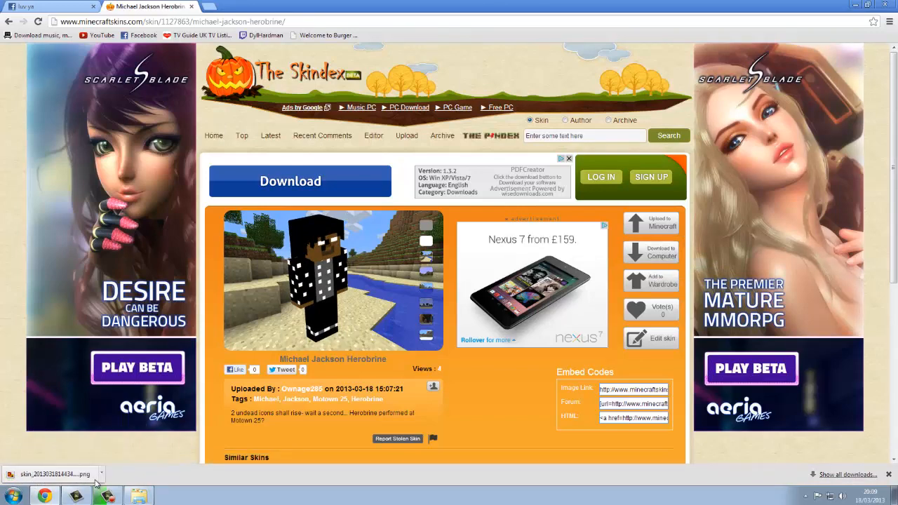
Step: Show the downloaded skin PNG in its folder and start renaming it to char.png
click(57, 474)
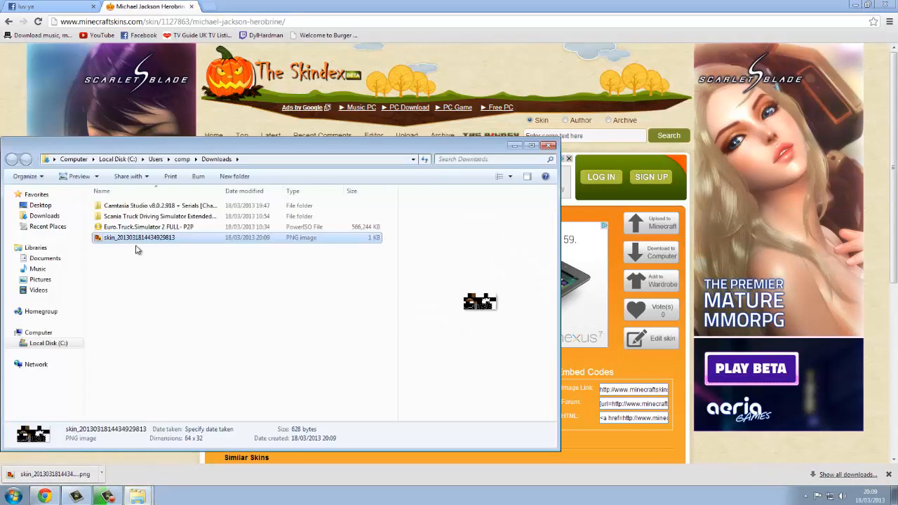
right_click(137, 237)
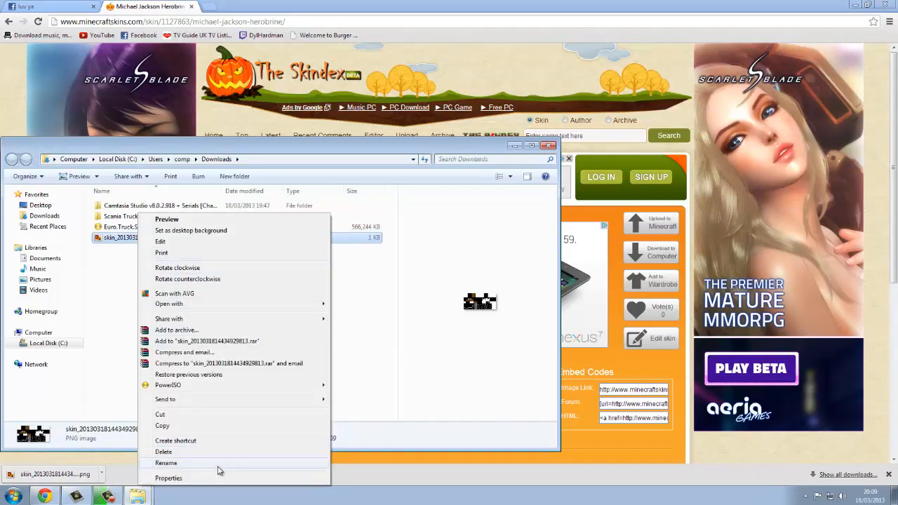
click(165, 463)
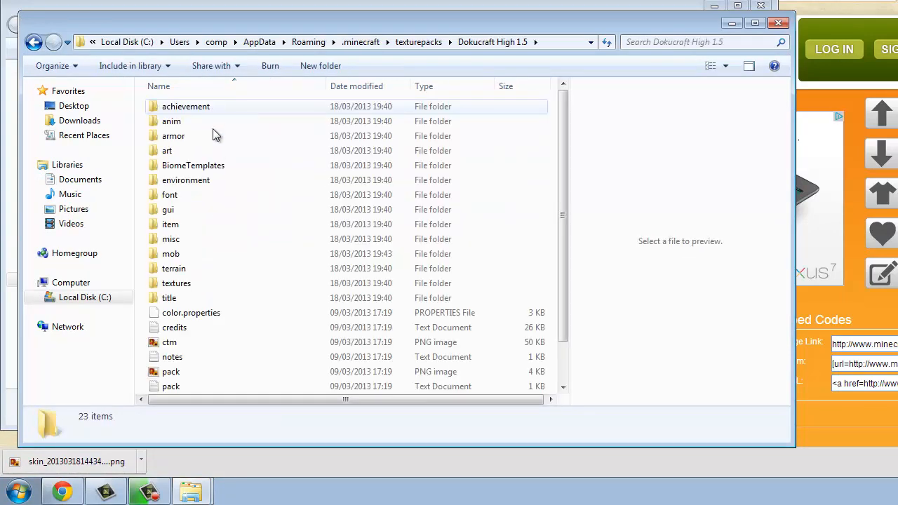
Step: Move char.png into the Dokucraft mob folder, replacing the original, and close the window
click(171, 252)
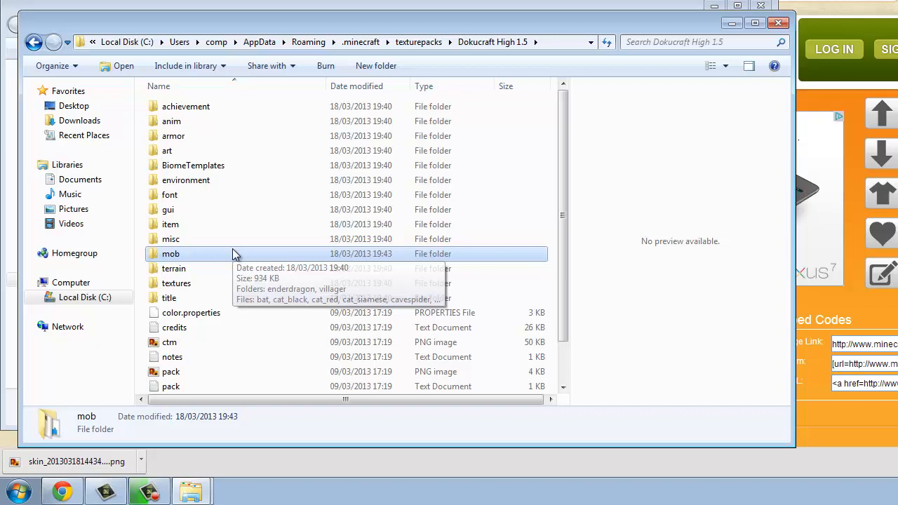
right_click(171, 252)
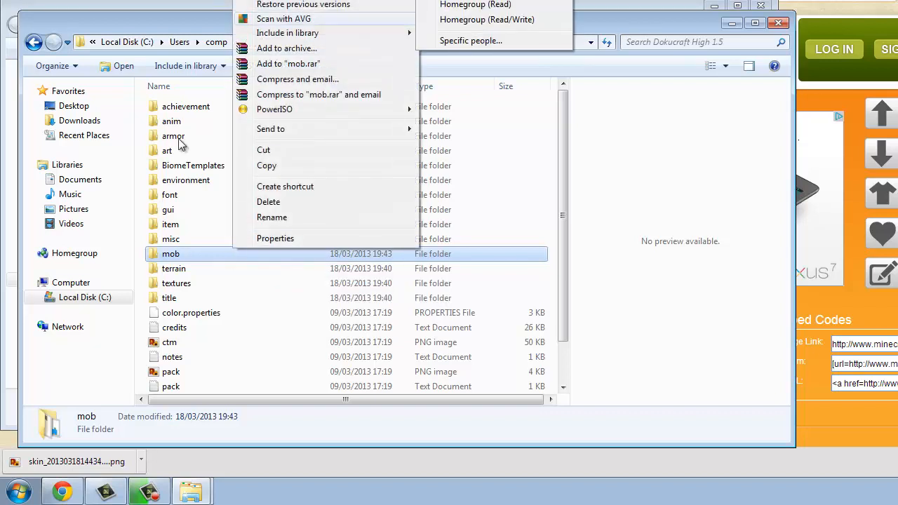
double_click(171, 253)
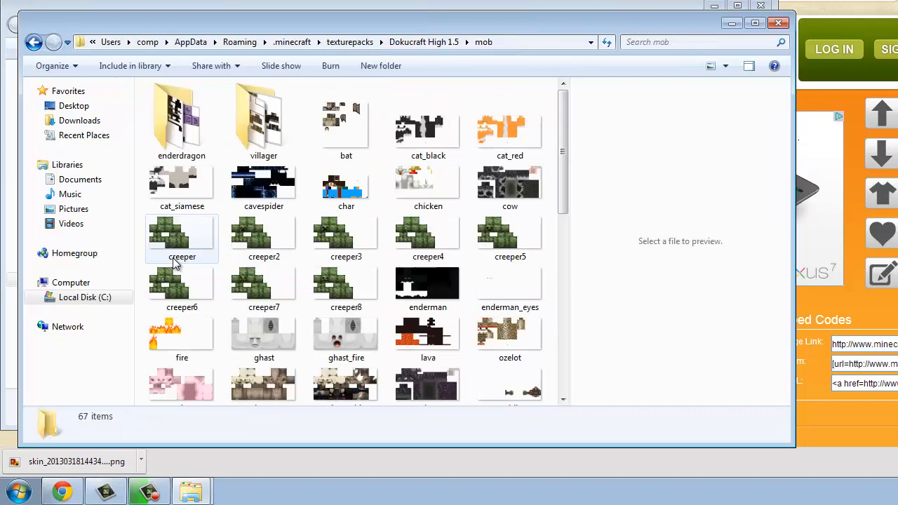
mouse_move(345, 189)
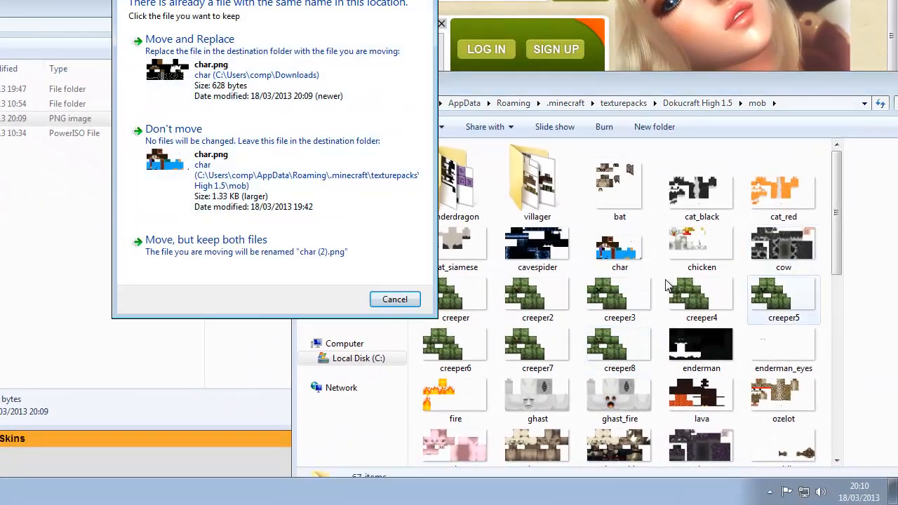
mouse_move(242, 77)
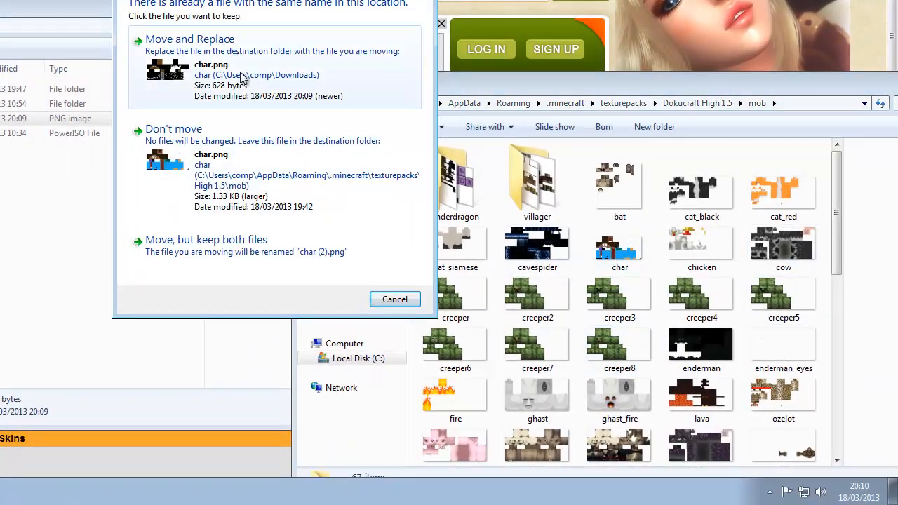
click(189, 39)
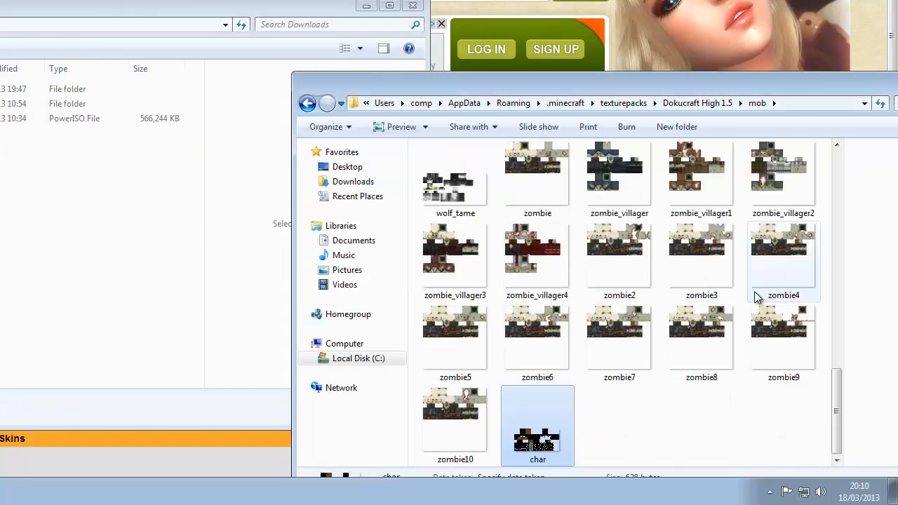
click(612, 394)
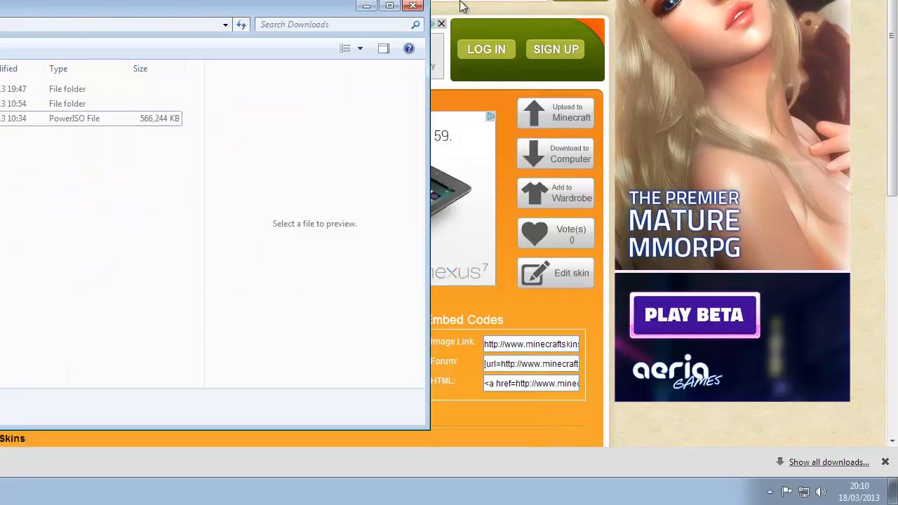
Step: Launch Minecraft 1.5 from the taskbar
click(413, 5)
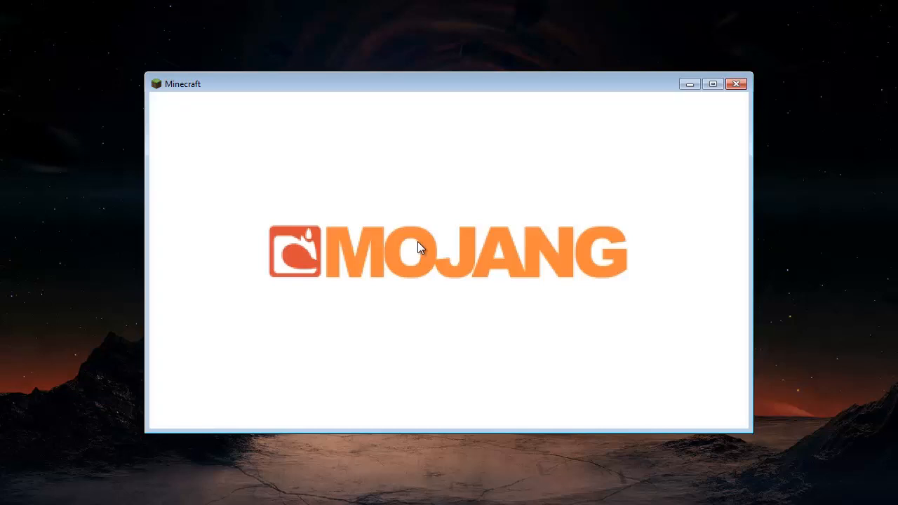
mouse_move(721, 96)
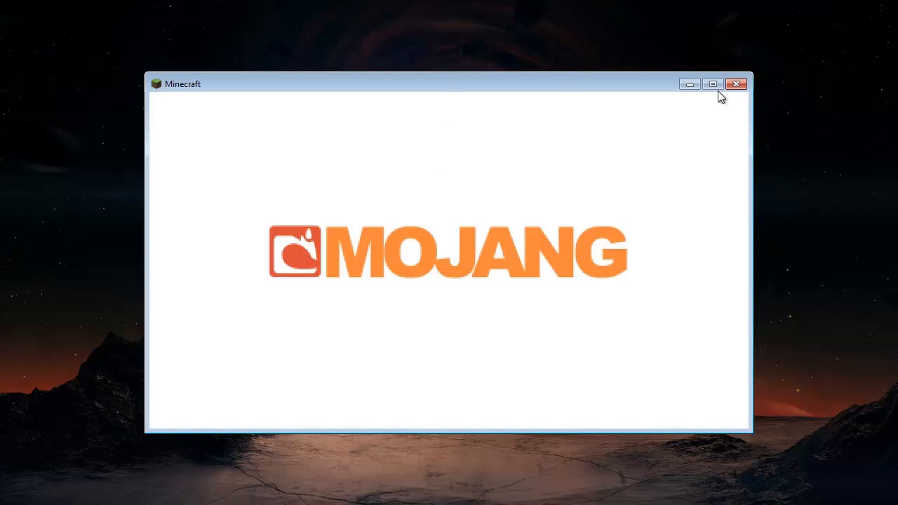
mouse_move(634, 86)
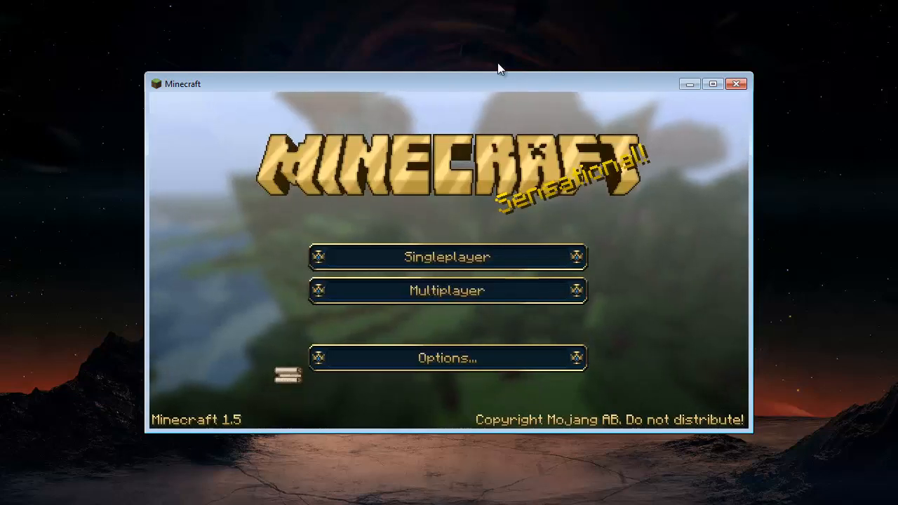
Step: Play the selected singleplayer world to show the new skin, then pause with Escape
click(446, 255)
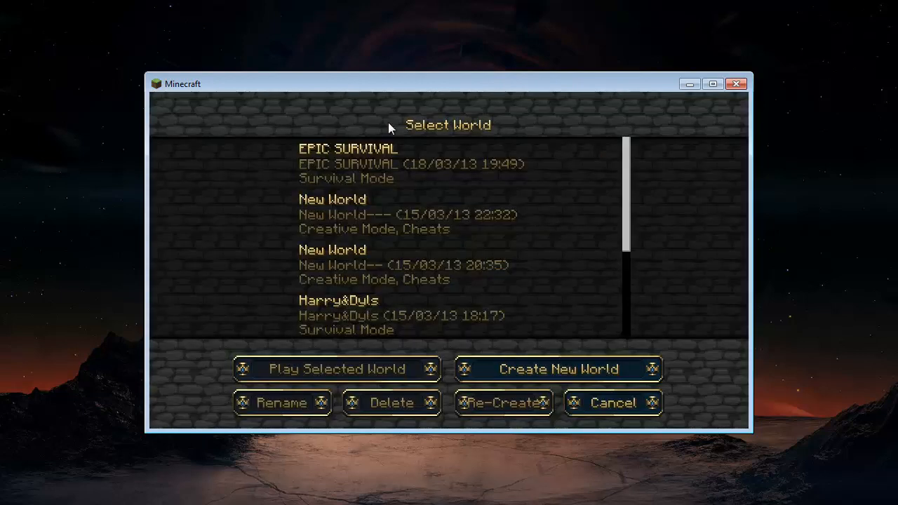
click(337, 369)
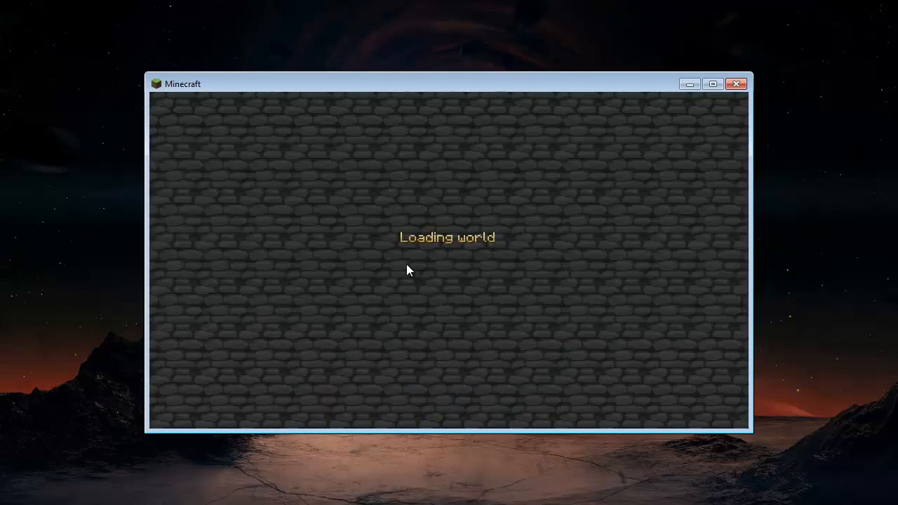
mouse_move(470, 196)
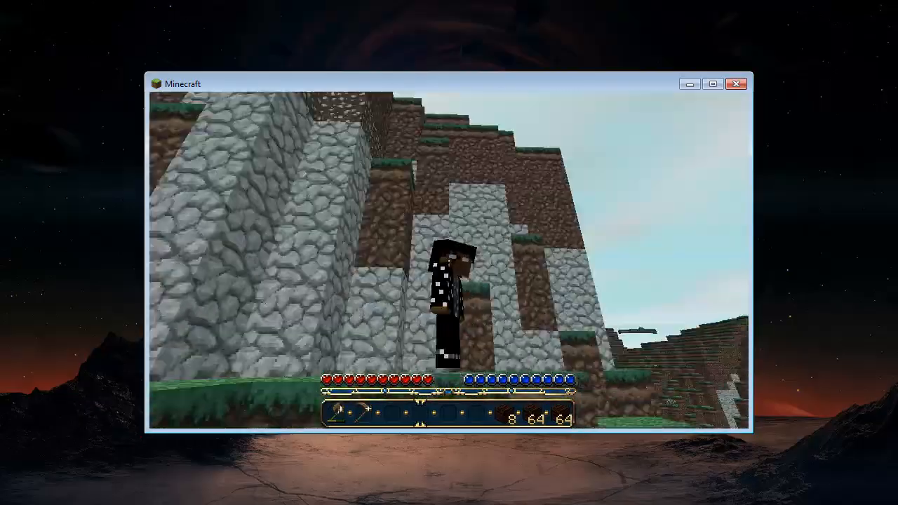
mouse_move(449, 253)
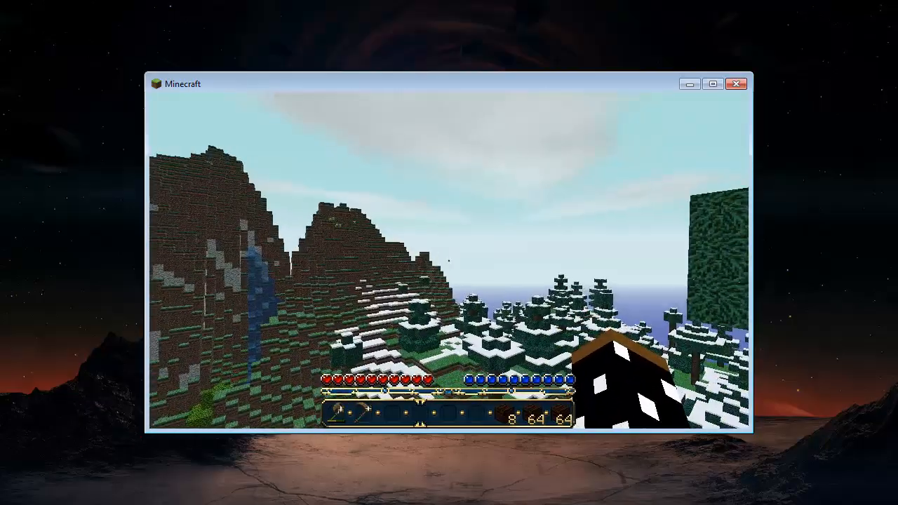
key(Escape)
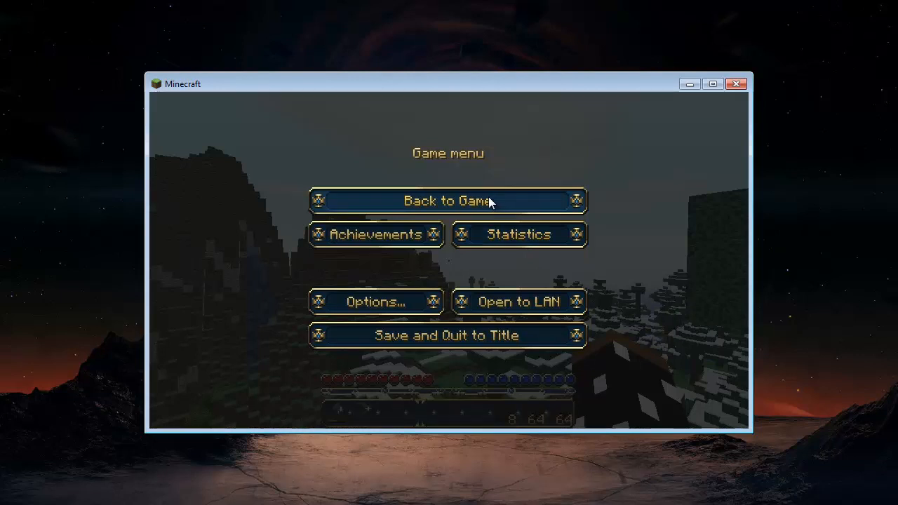
mouse_move(651, 135)
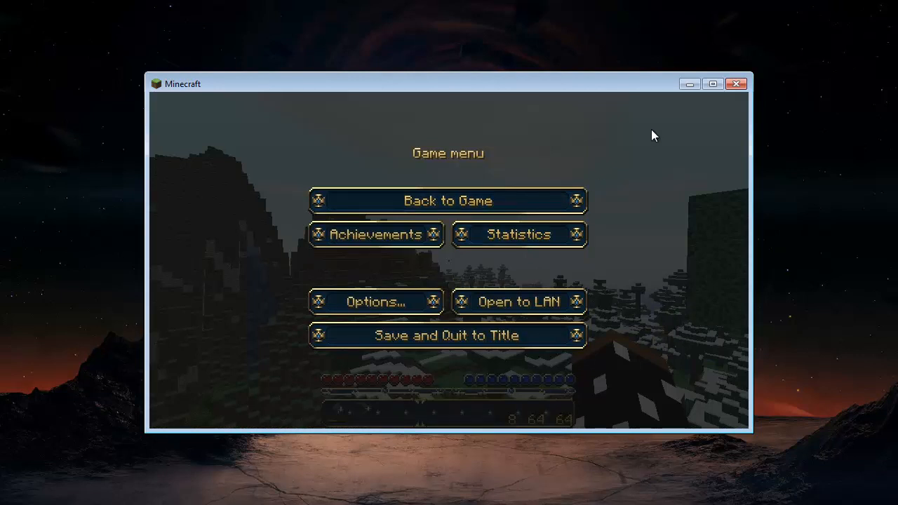
mouse_move(659, 112)
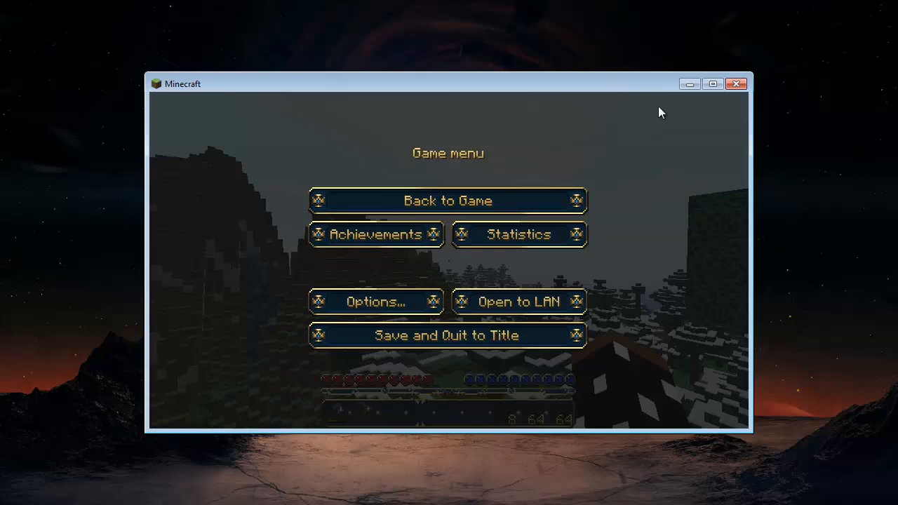
mouse_move(610, 221)
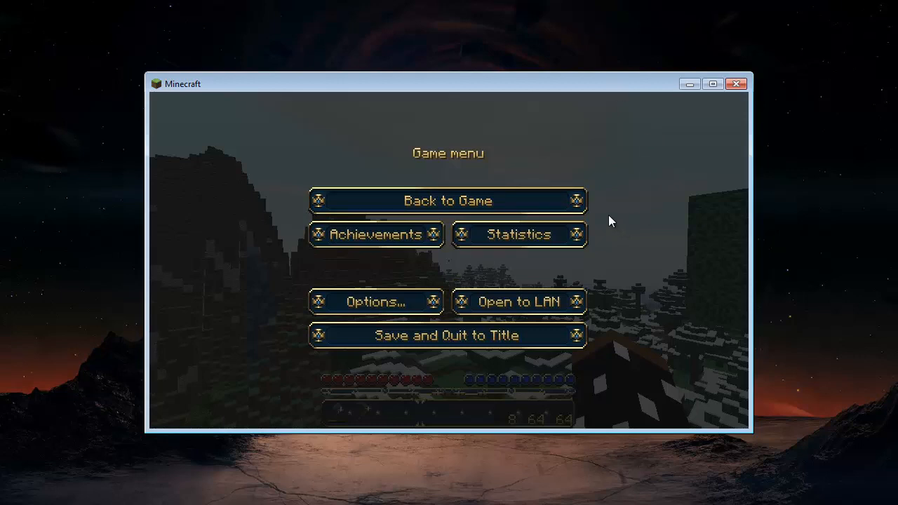